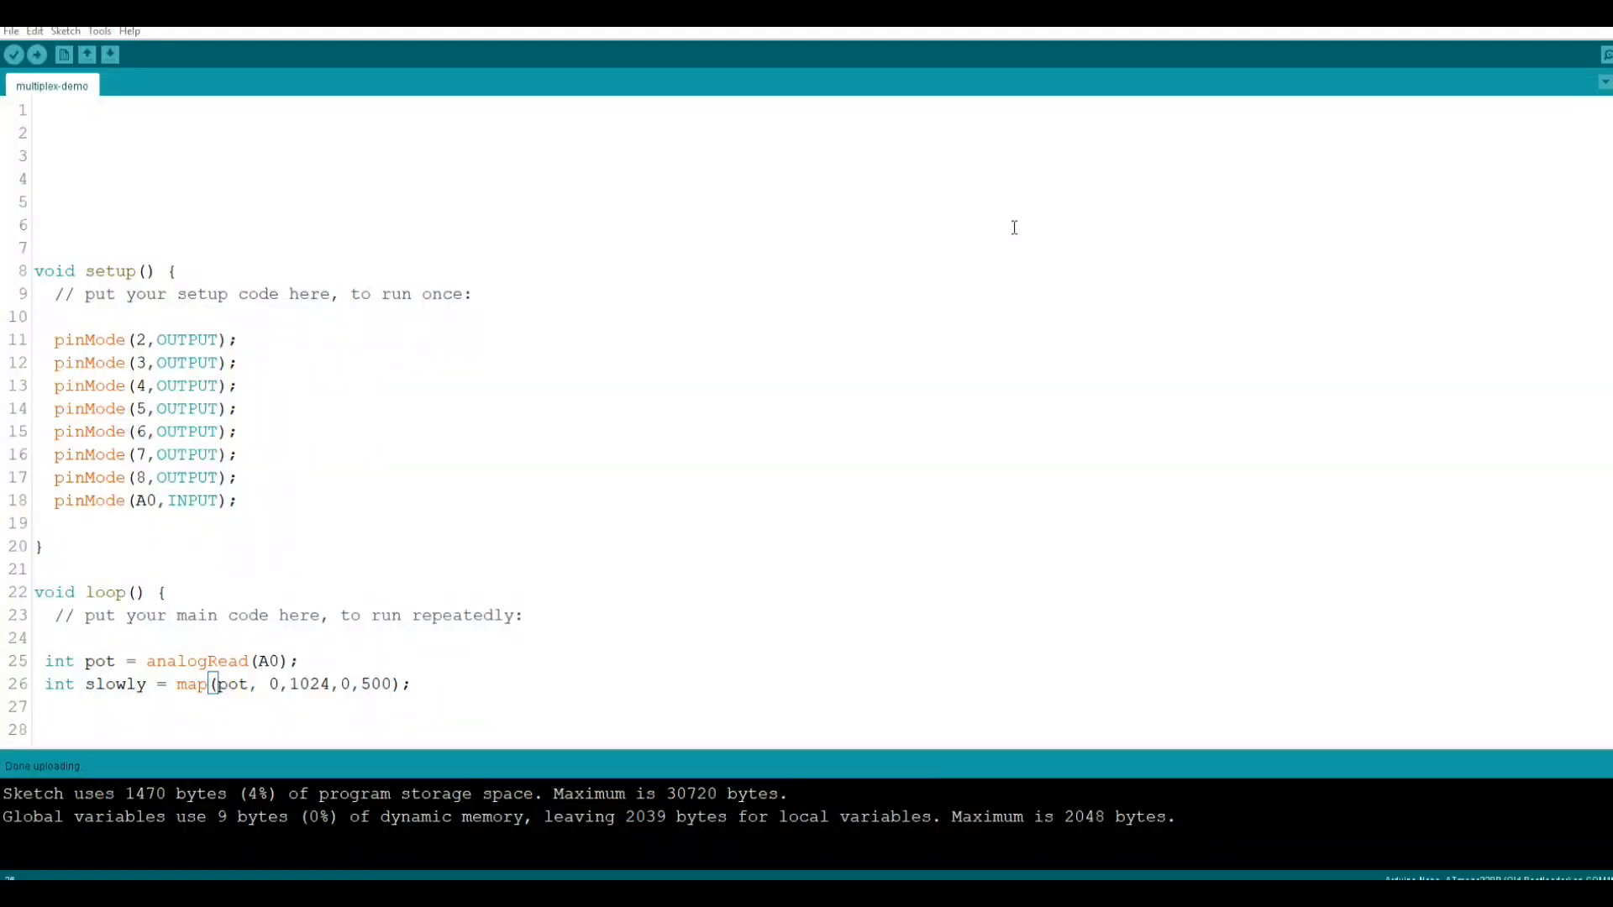
{"action": "mouse_move", "coordinate": [74, 367]}
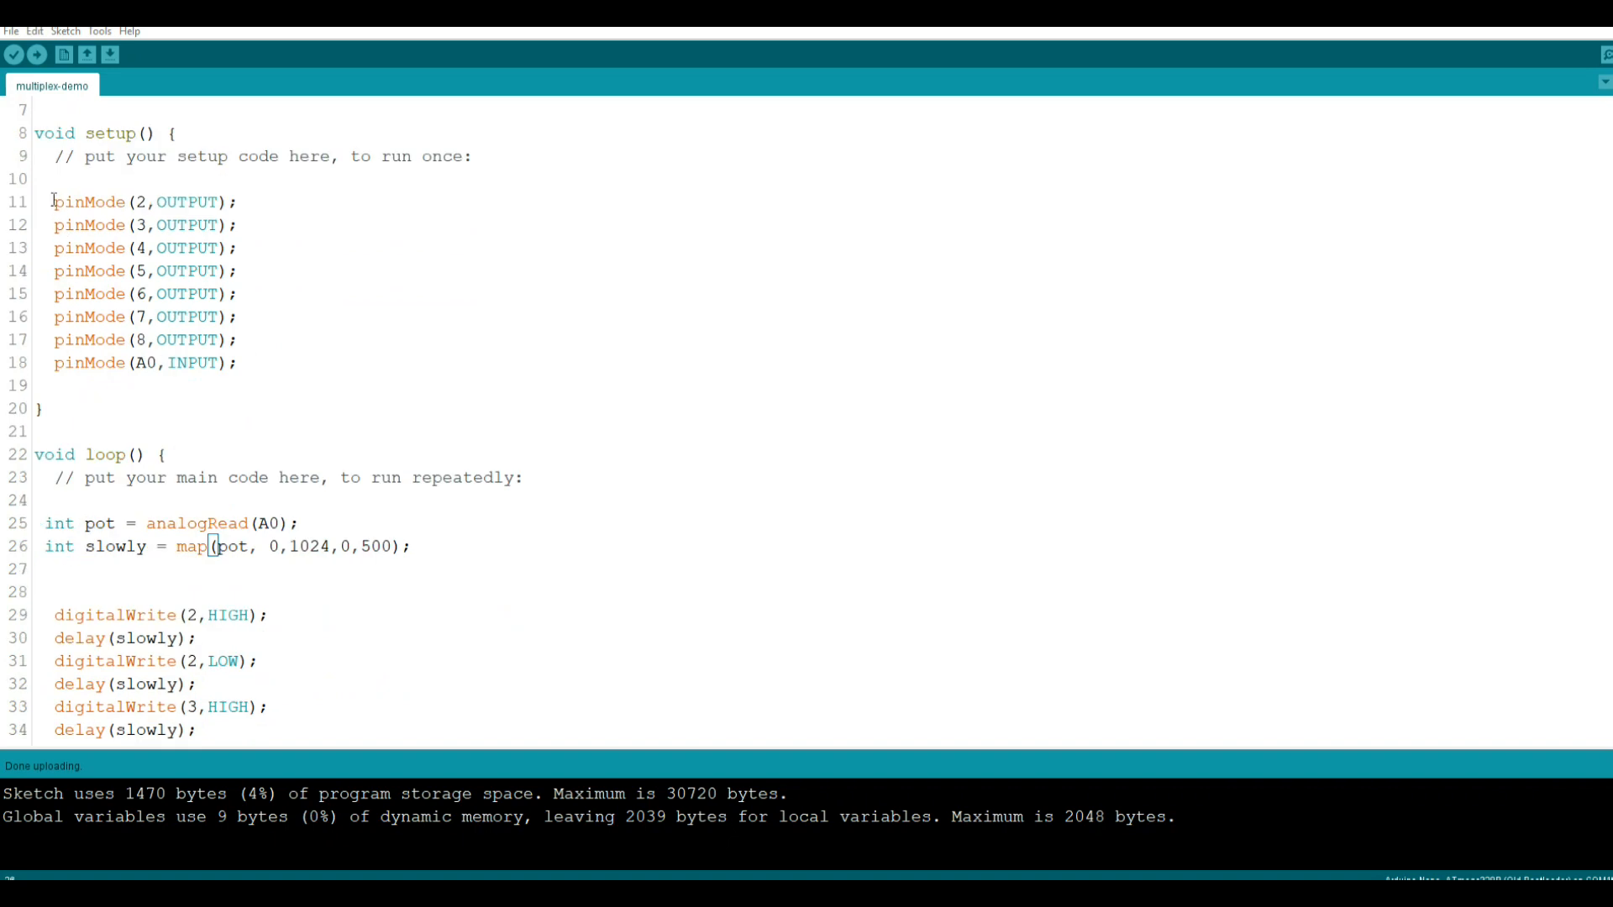
{"action": "left_click_drag", "start_coordinate": [53, 202], "coordinate": [238, 347]}
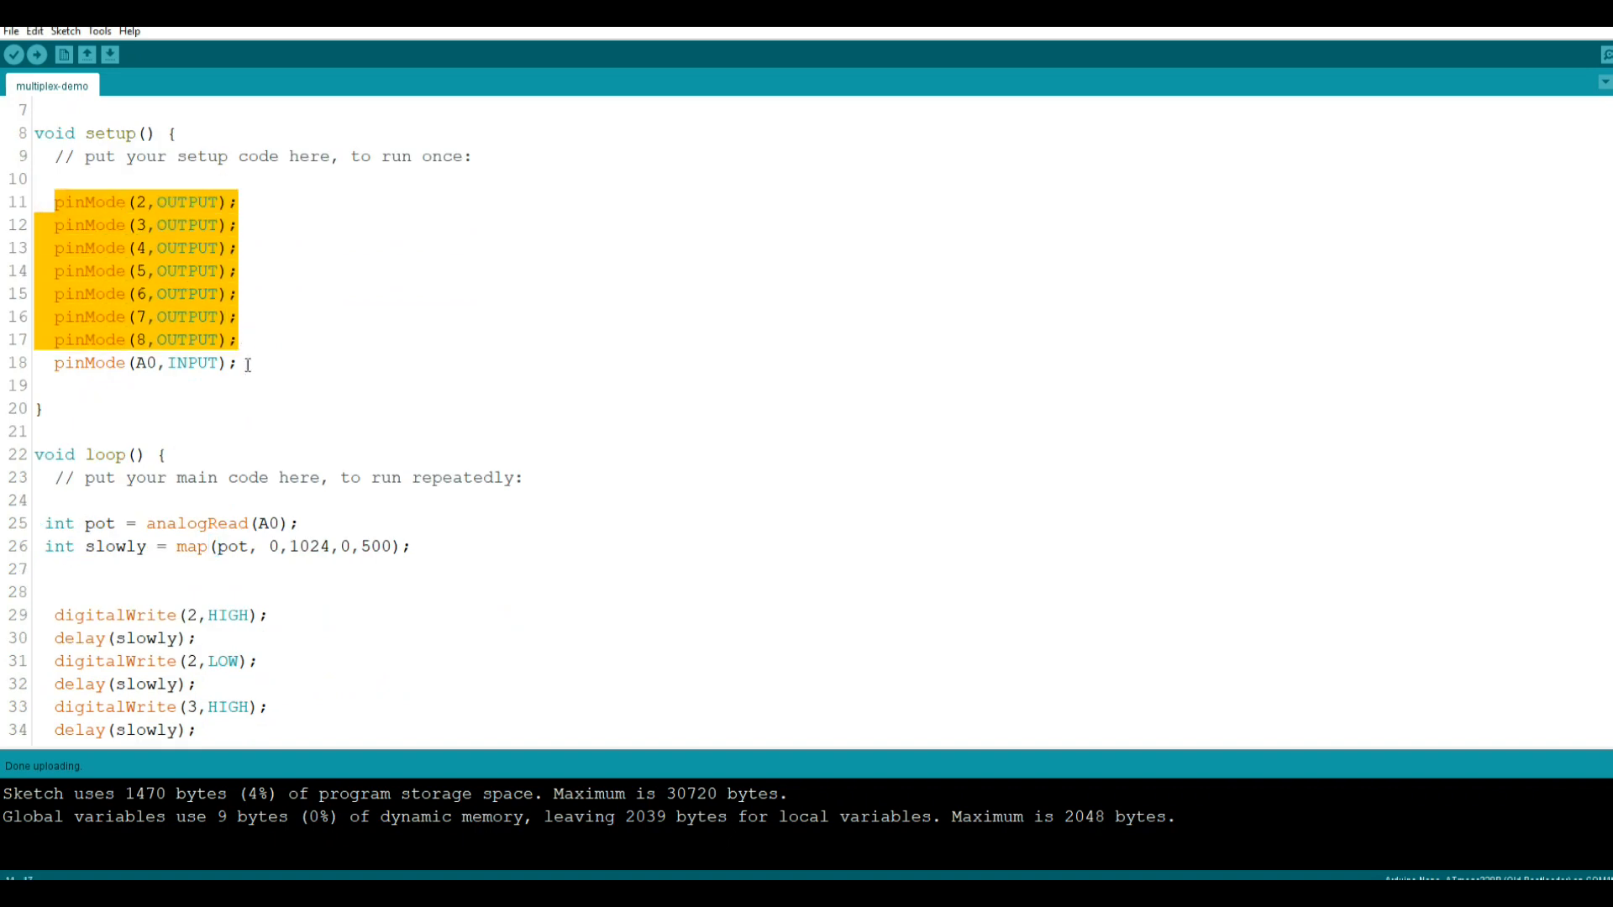
{"action": "left_click", "coordinate": [75, 374]}
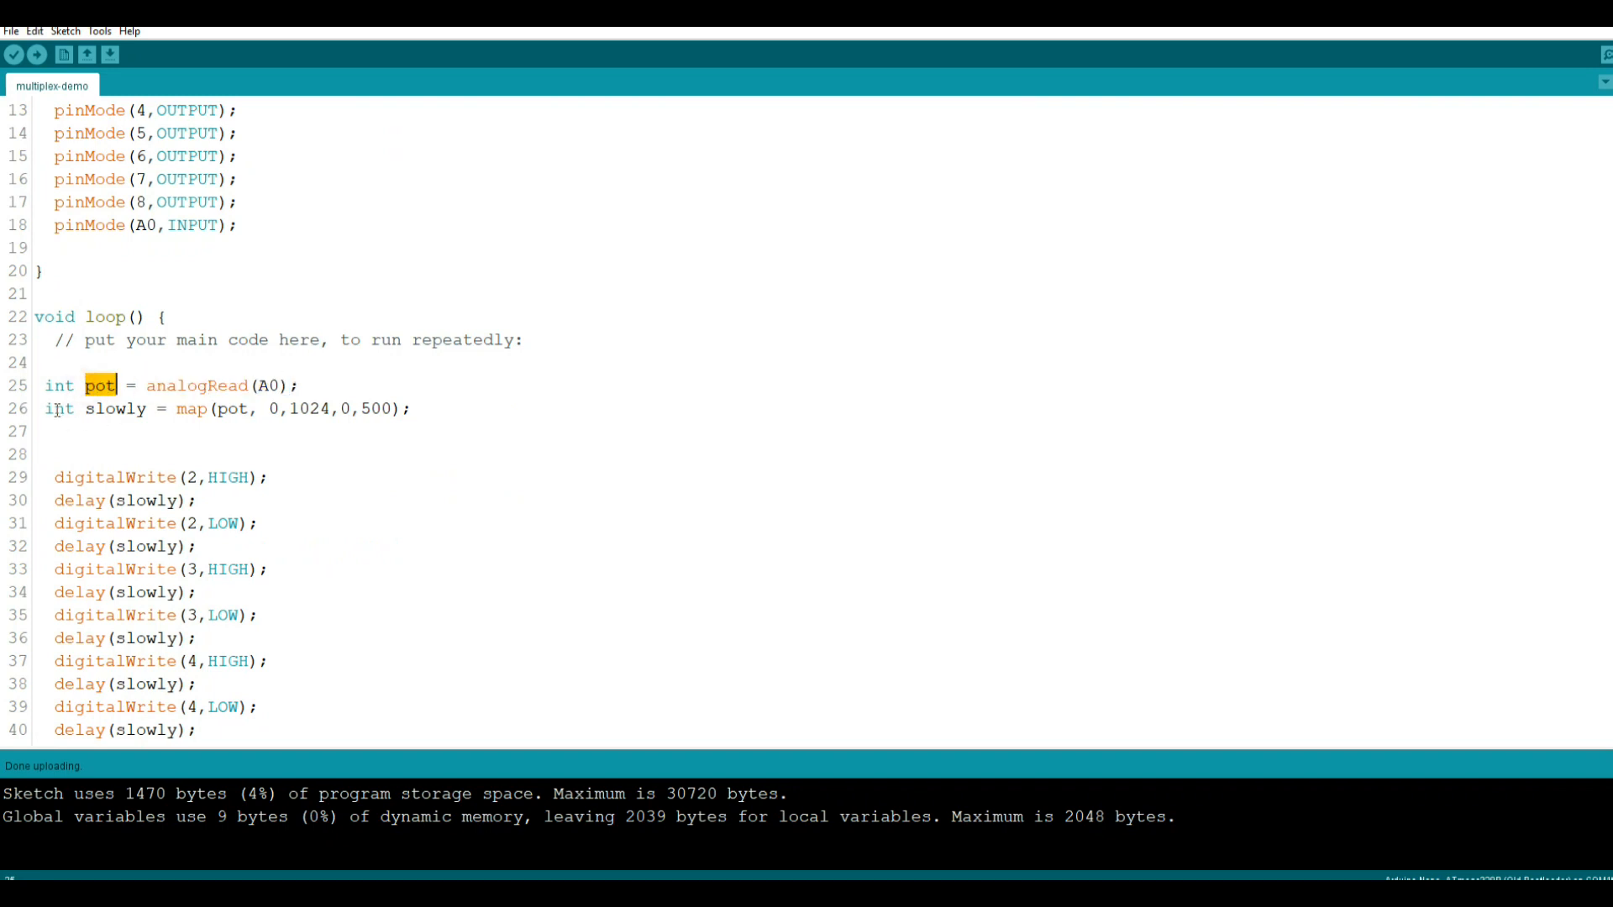
{"action": "double_click", "coordinate": [113, 409]}
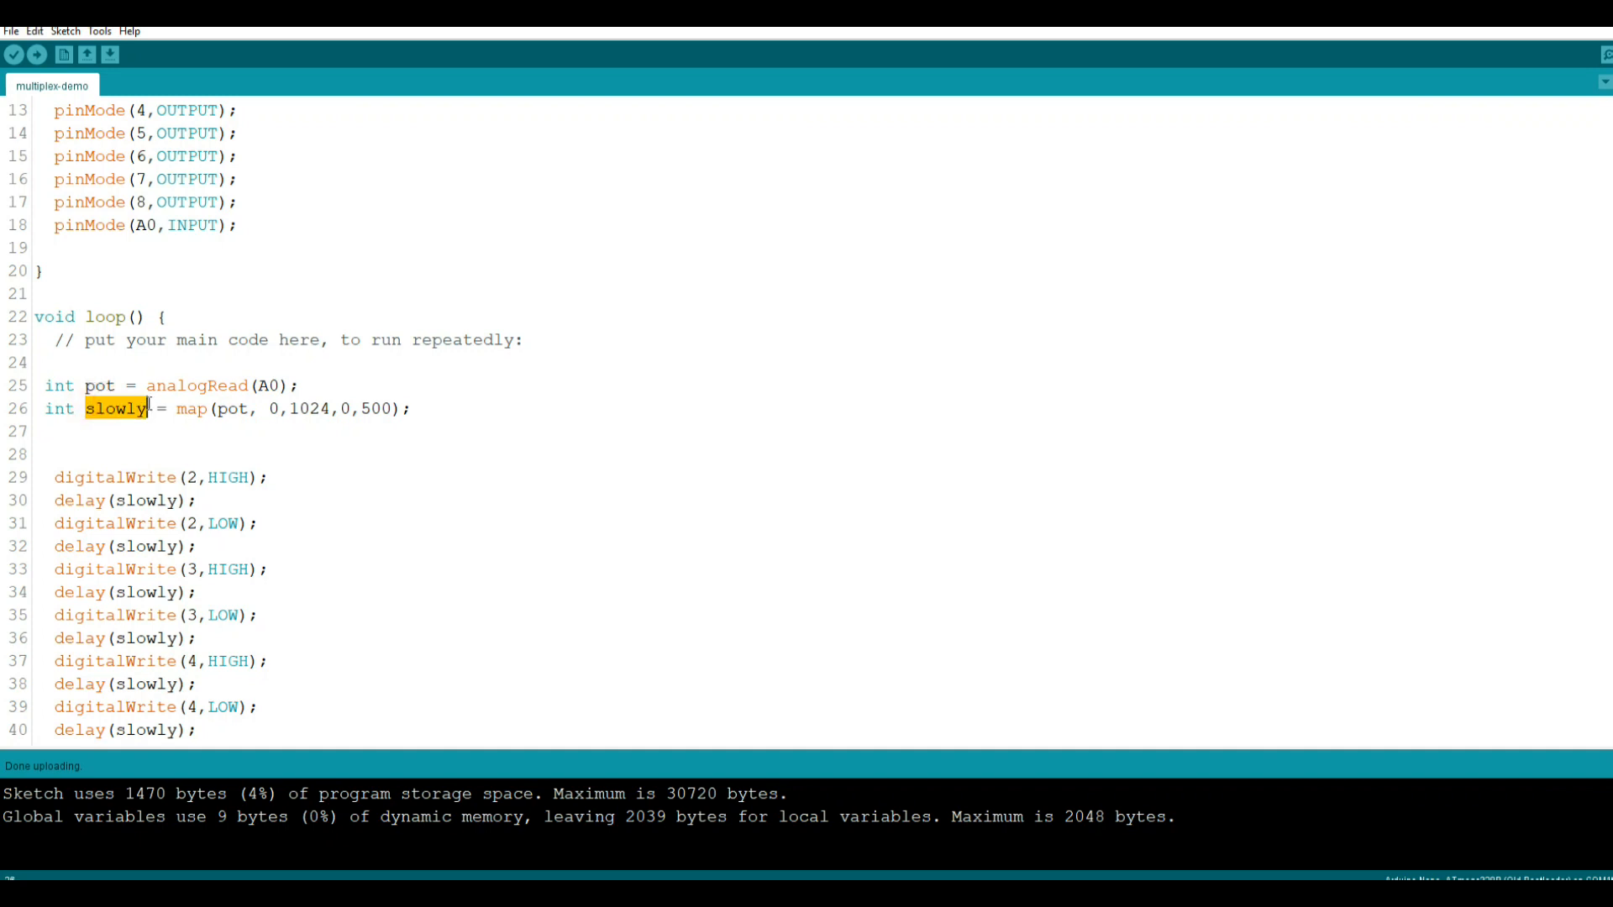
{"action": "double_click", "coordinate": [189, 409]}
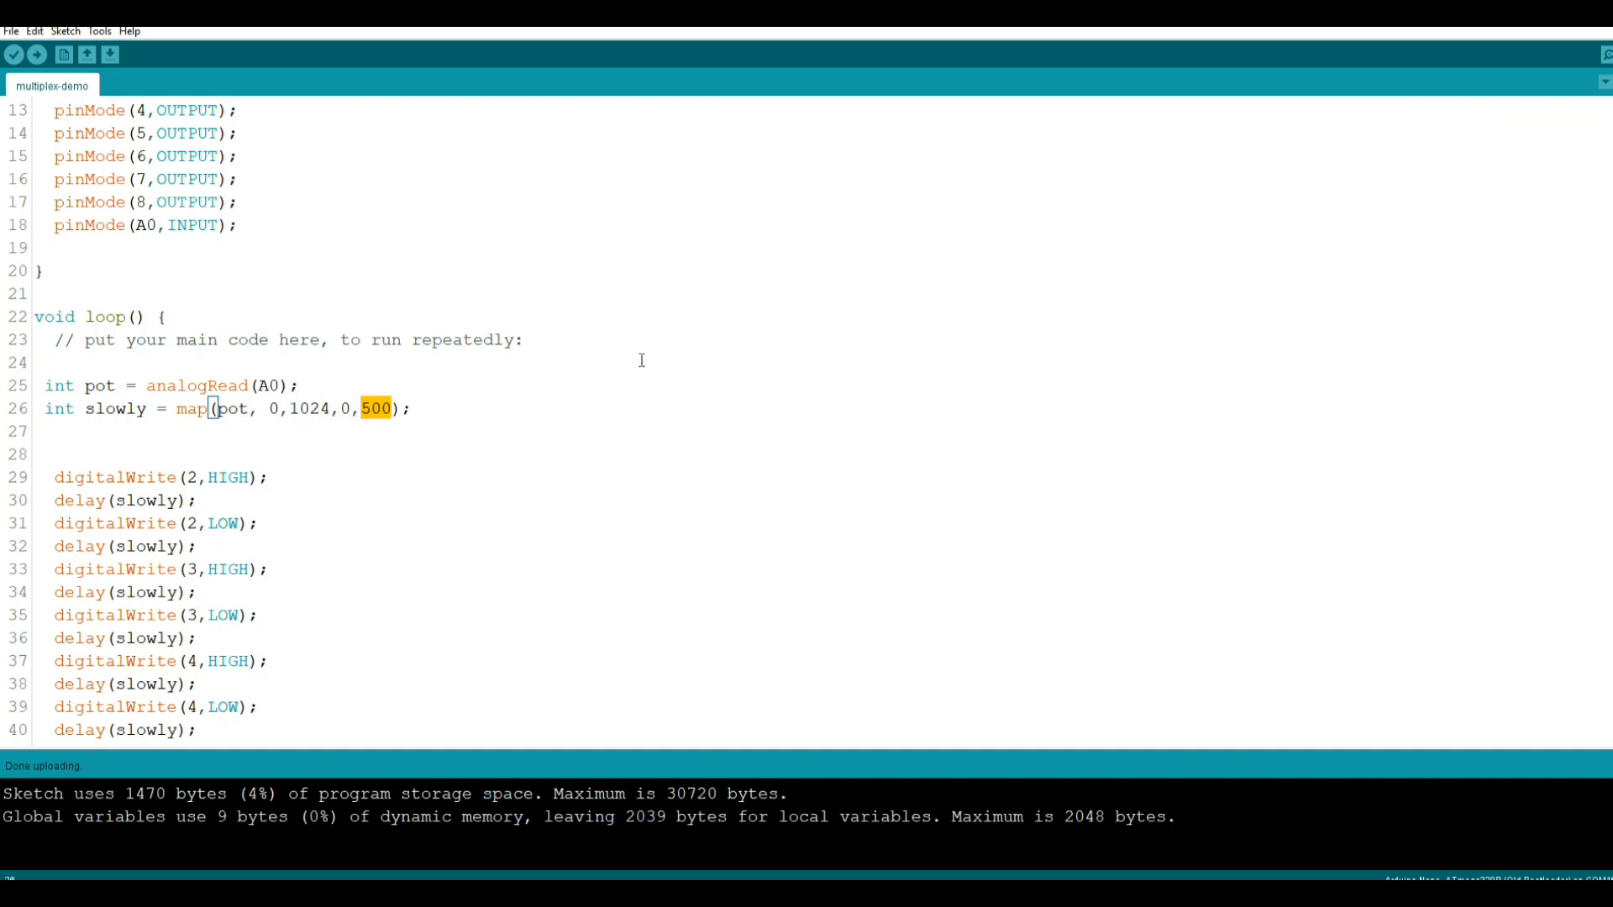
{"action": "scroll", "scroll_direction": "down", "scroll_amount": 3}
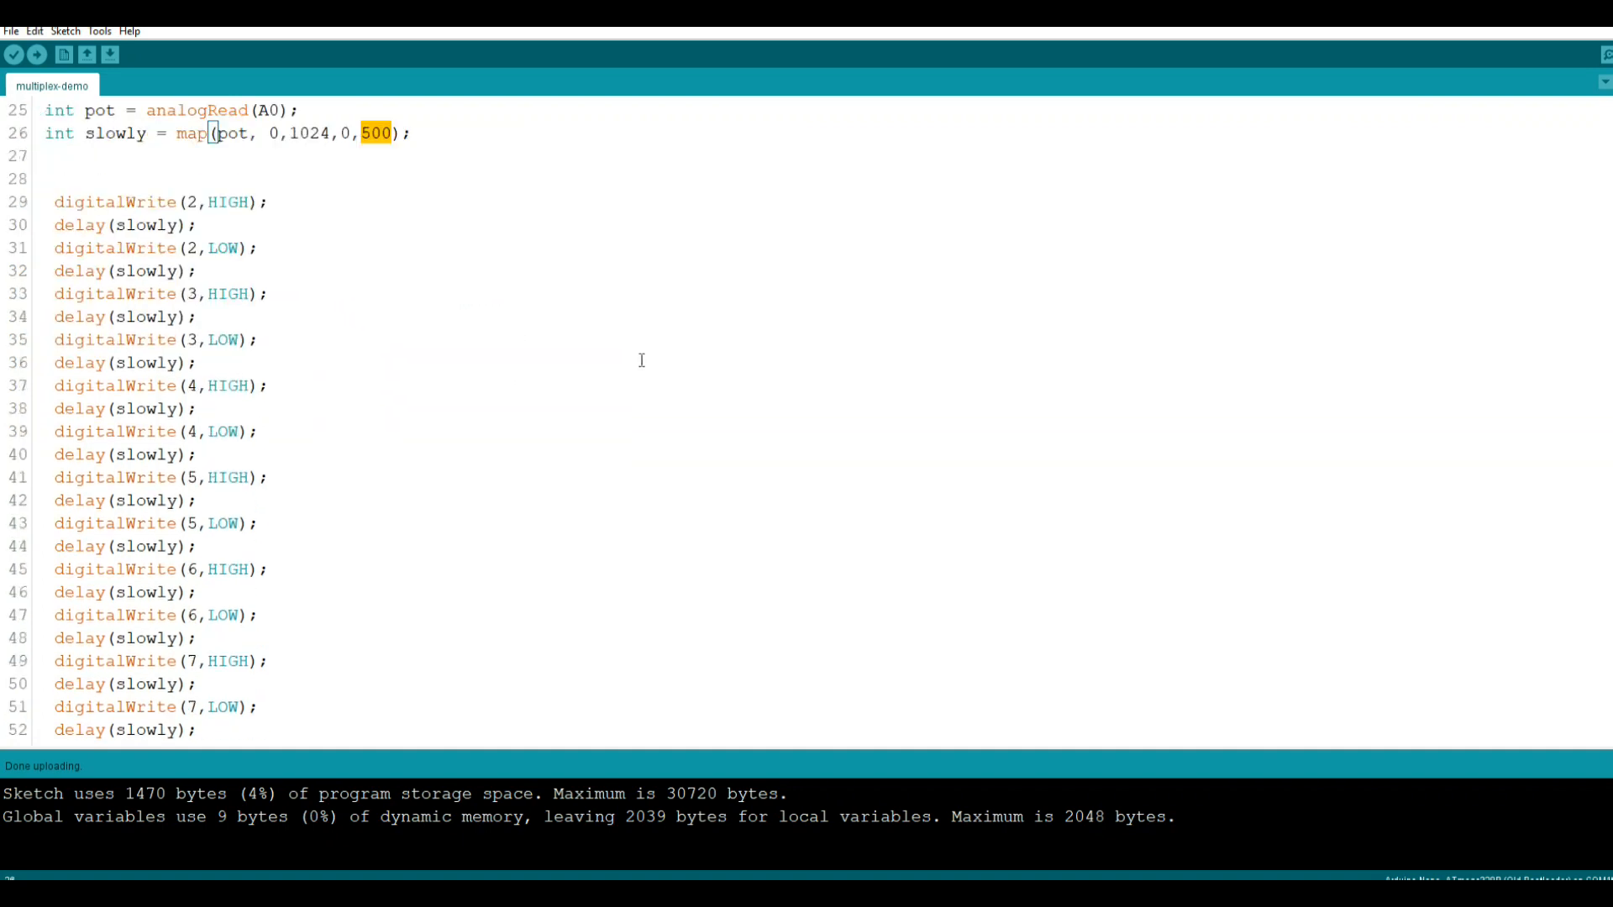
{"action": "scroll", "scroll_direction": "down", "scroll_amount": 3}
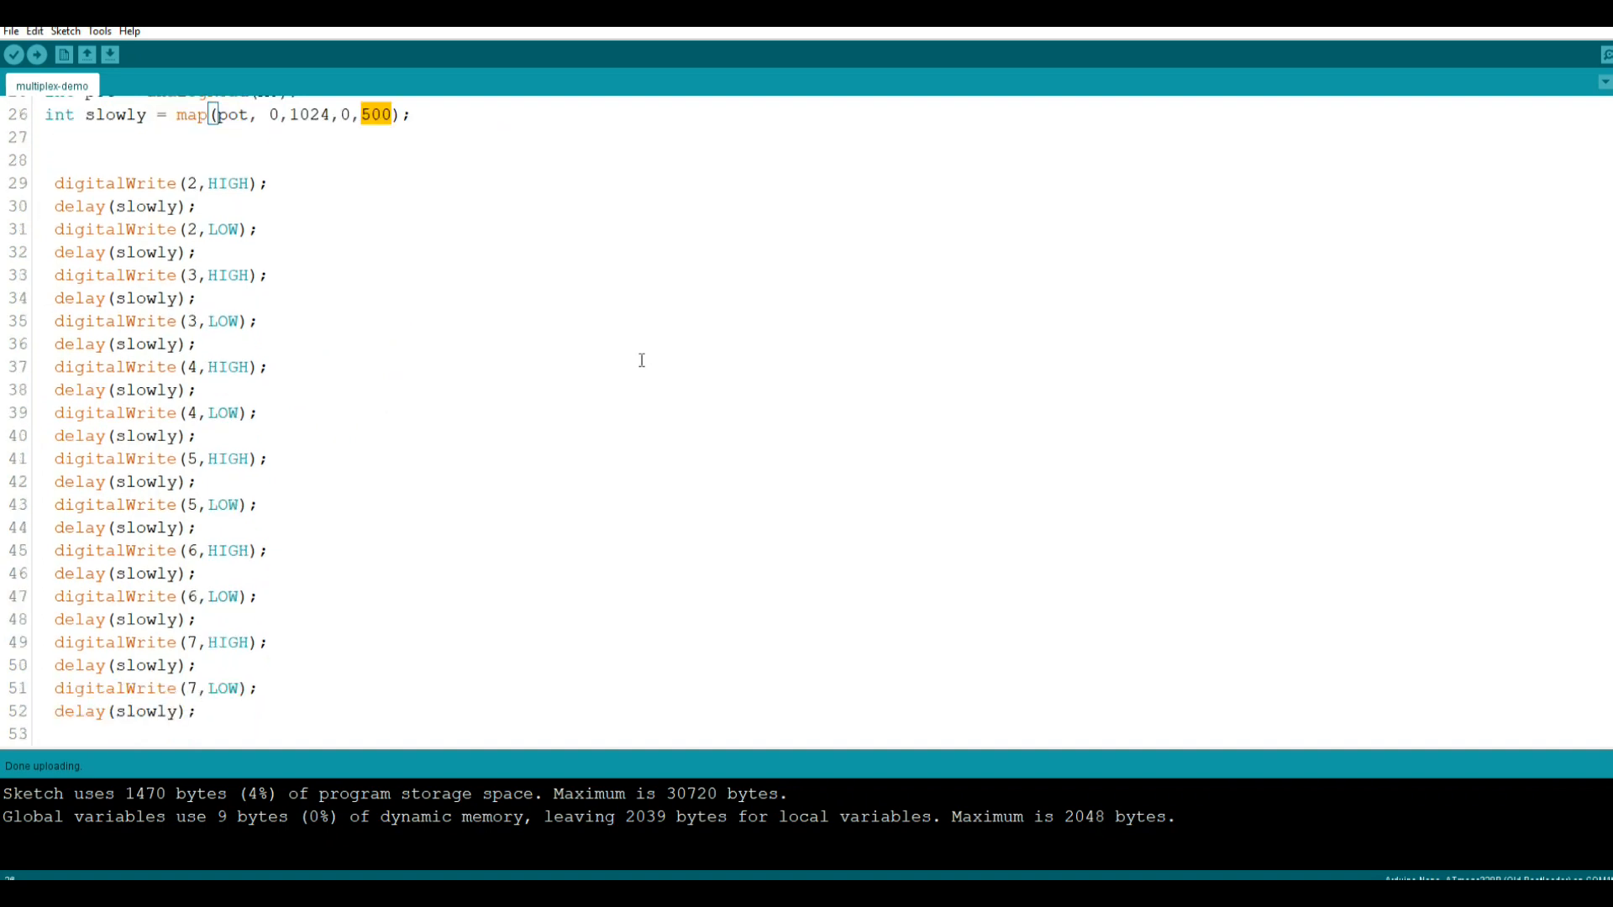
{"action": "mouse_move", "coordinate": [260, 183]}
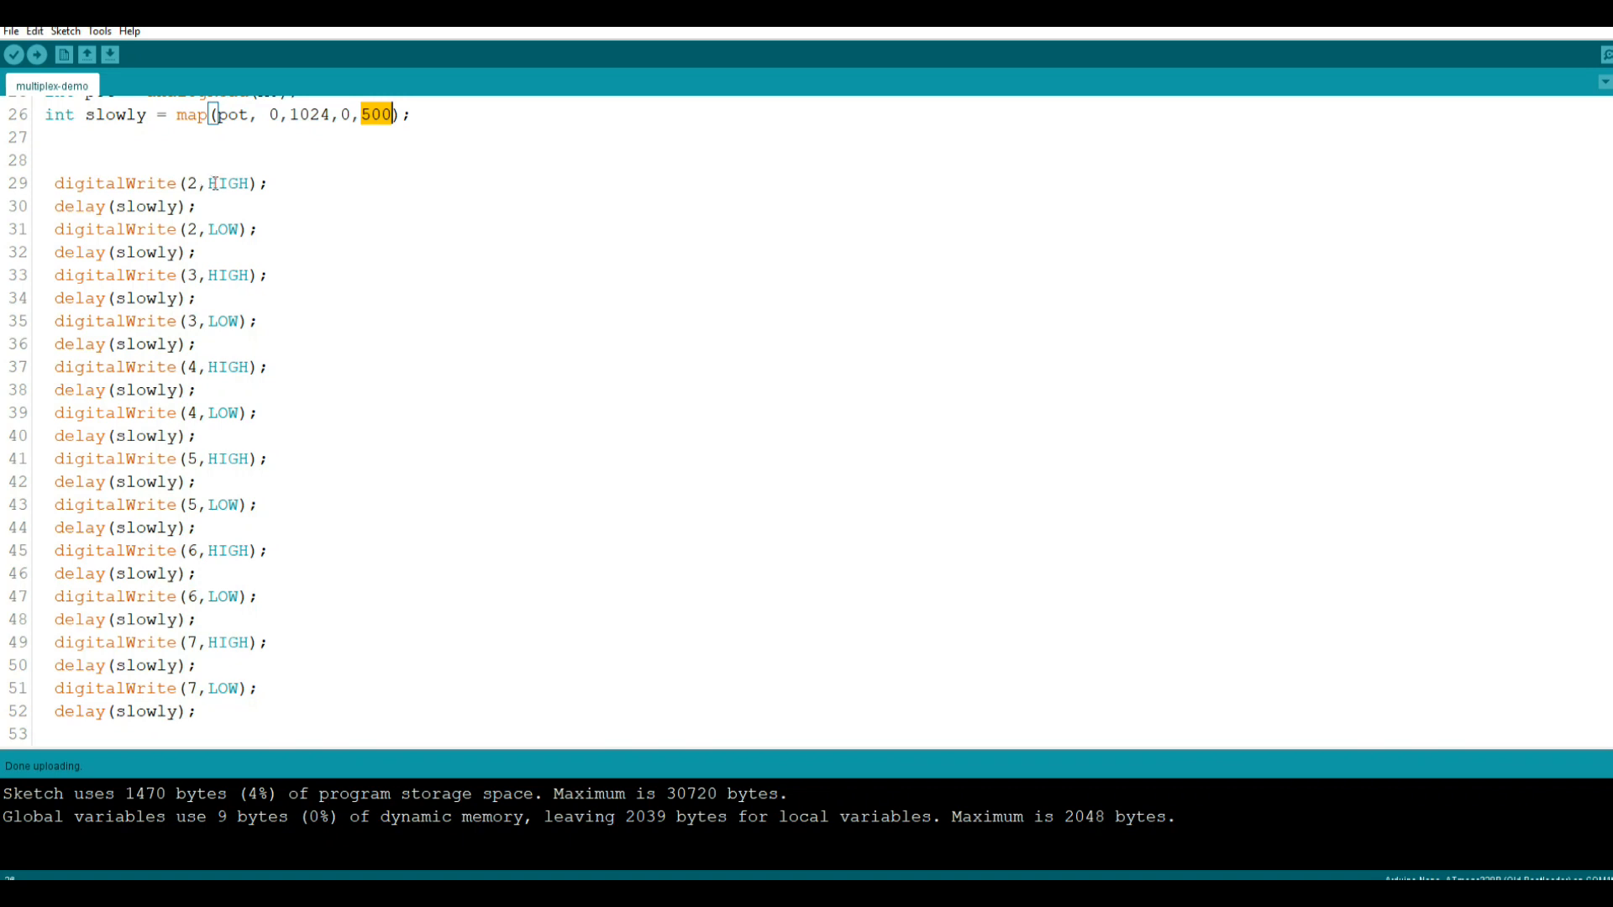
{"action": "mouse_move", "coordinate": [176, 205]}
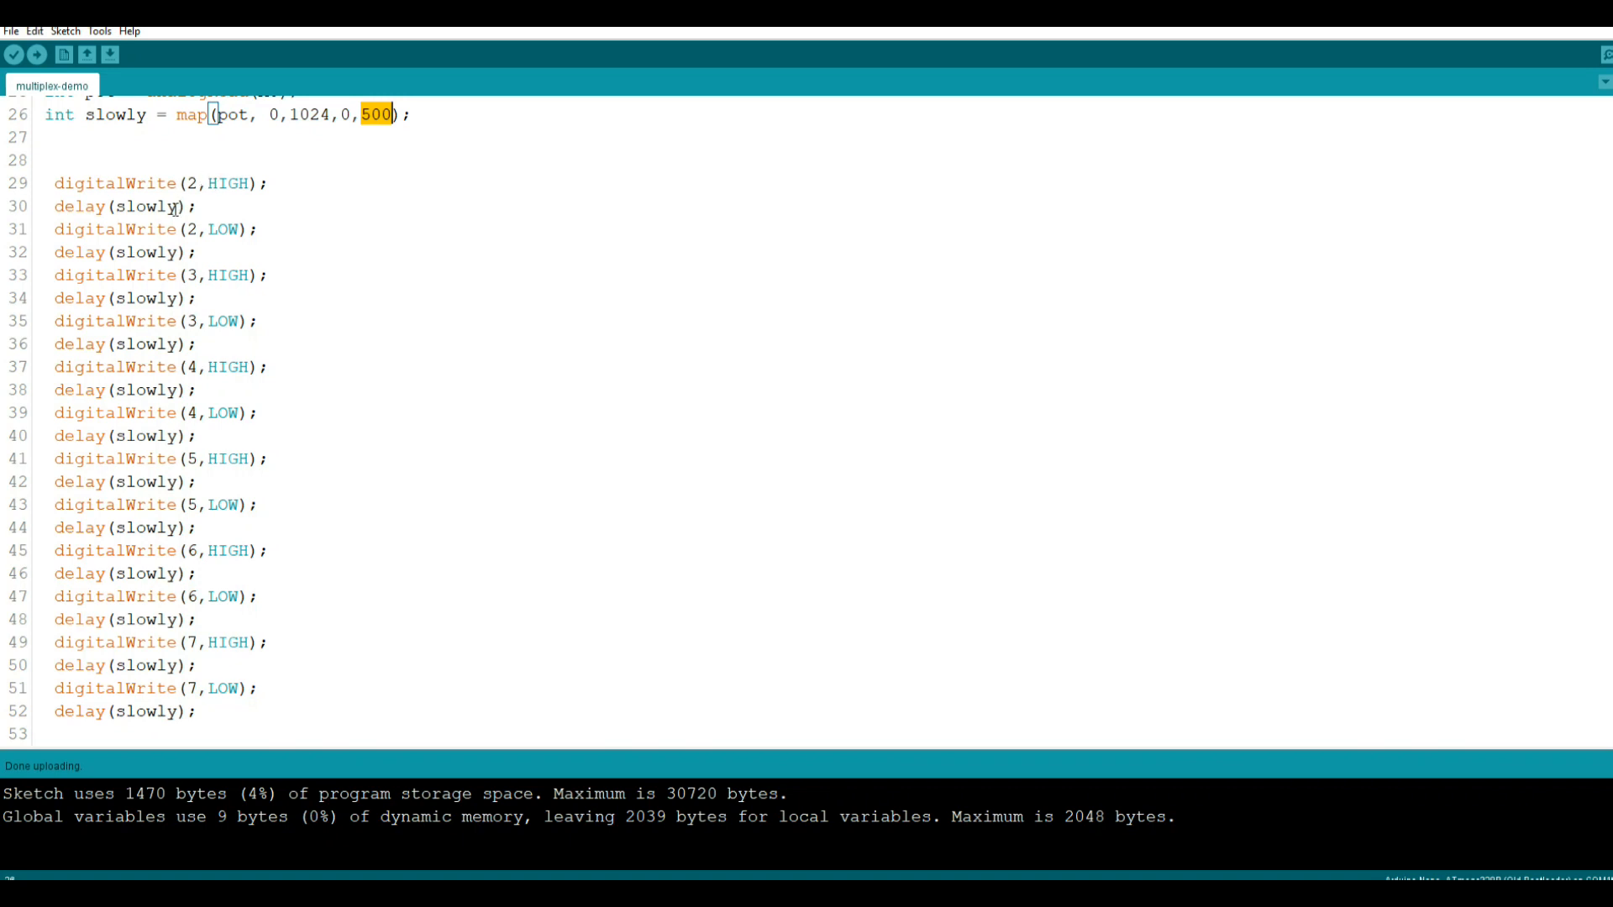
{"action": "mouse_move", "coordinate": [515, 336]}
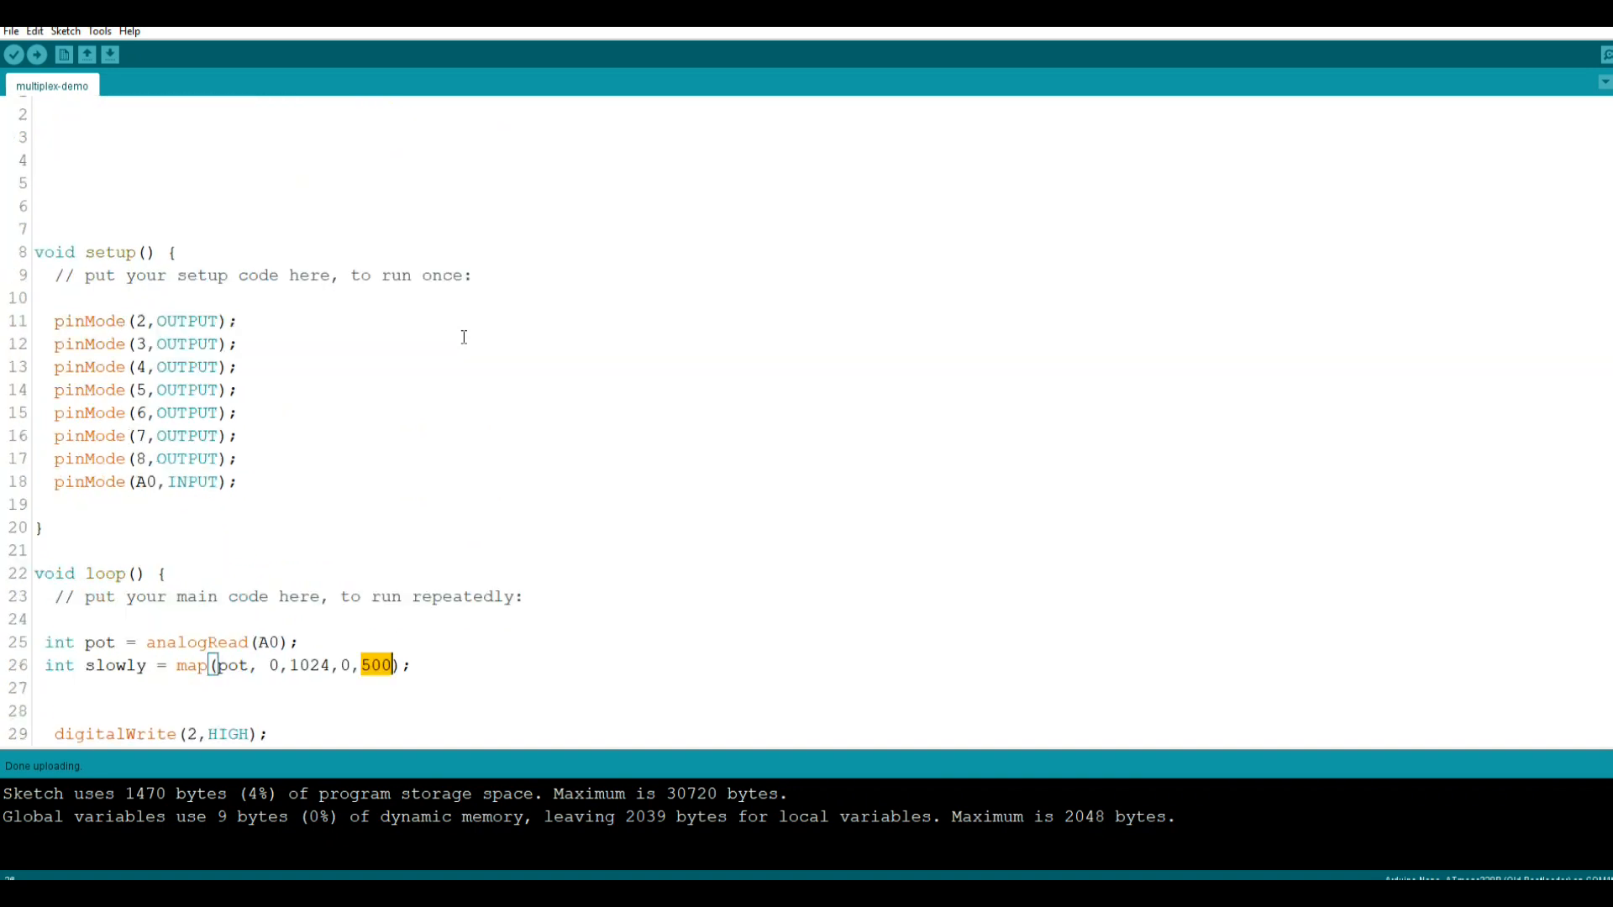
{"action": "scroll", "scroll_direction": "down", "scroll_amount": 3}
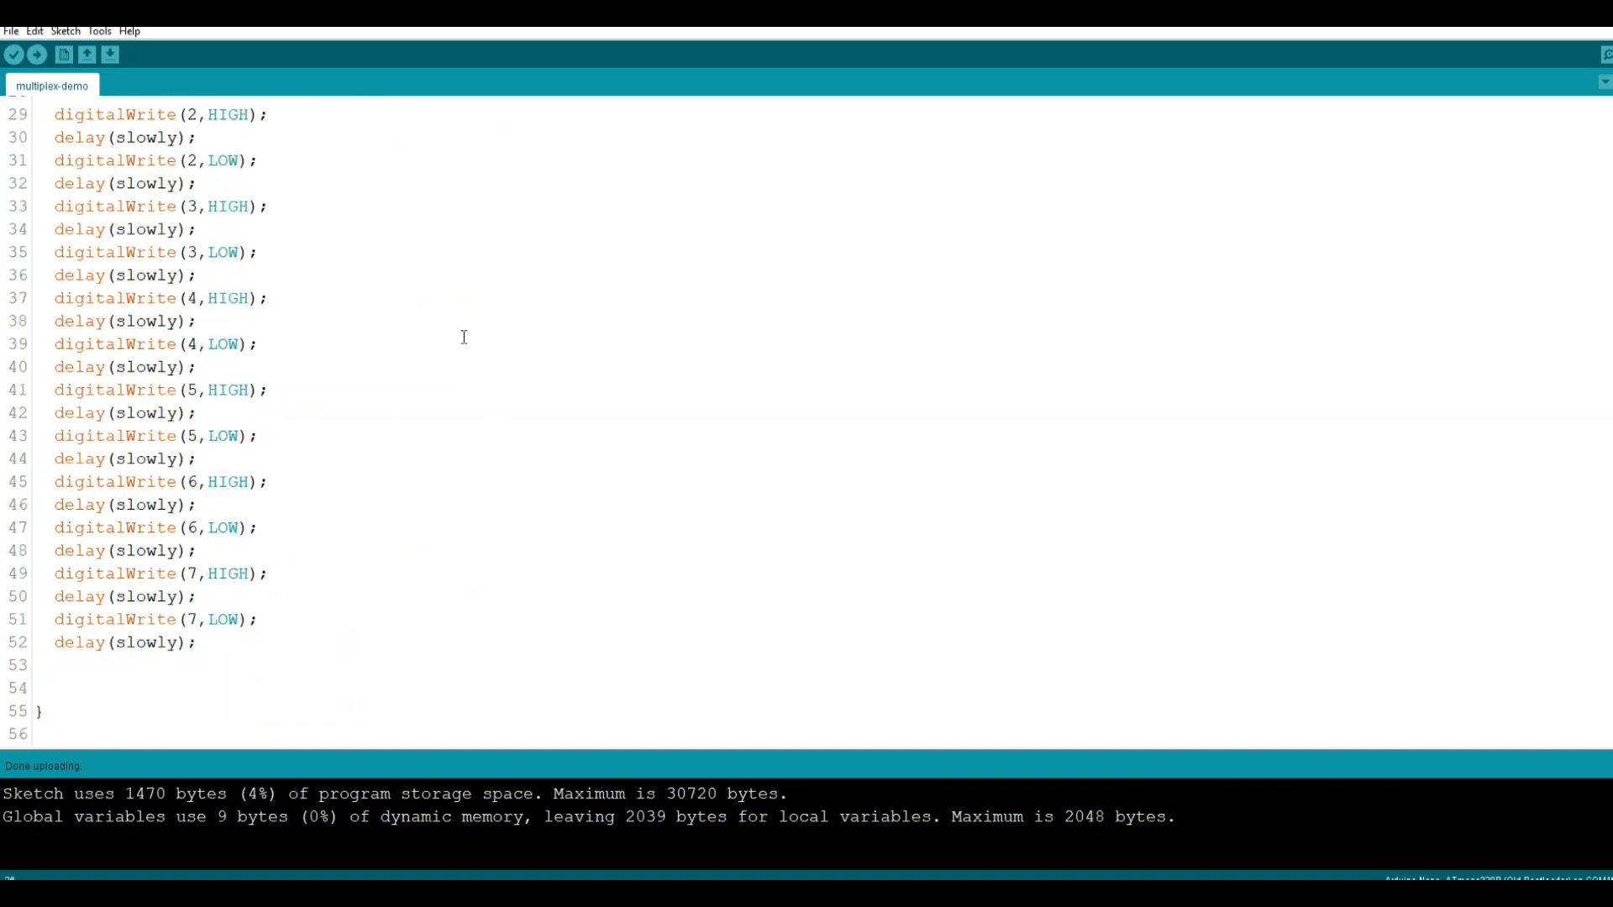
{"action": "mouse_move", "coordinate": [982, 153]}
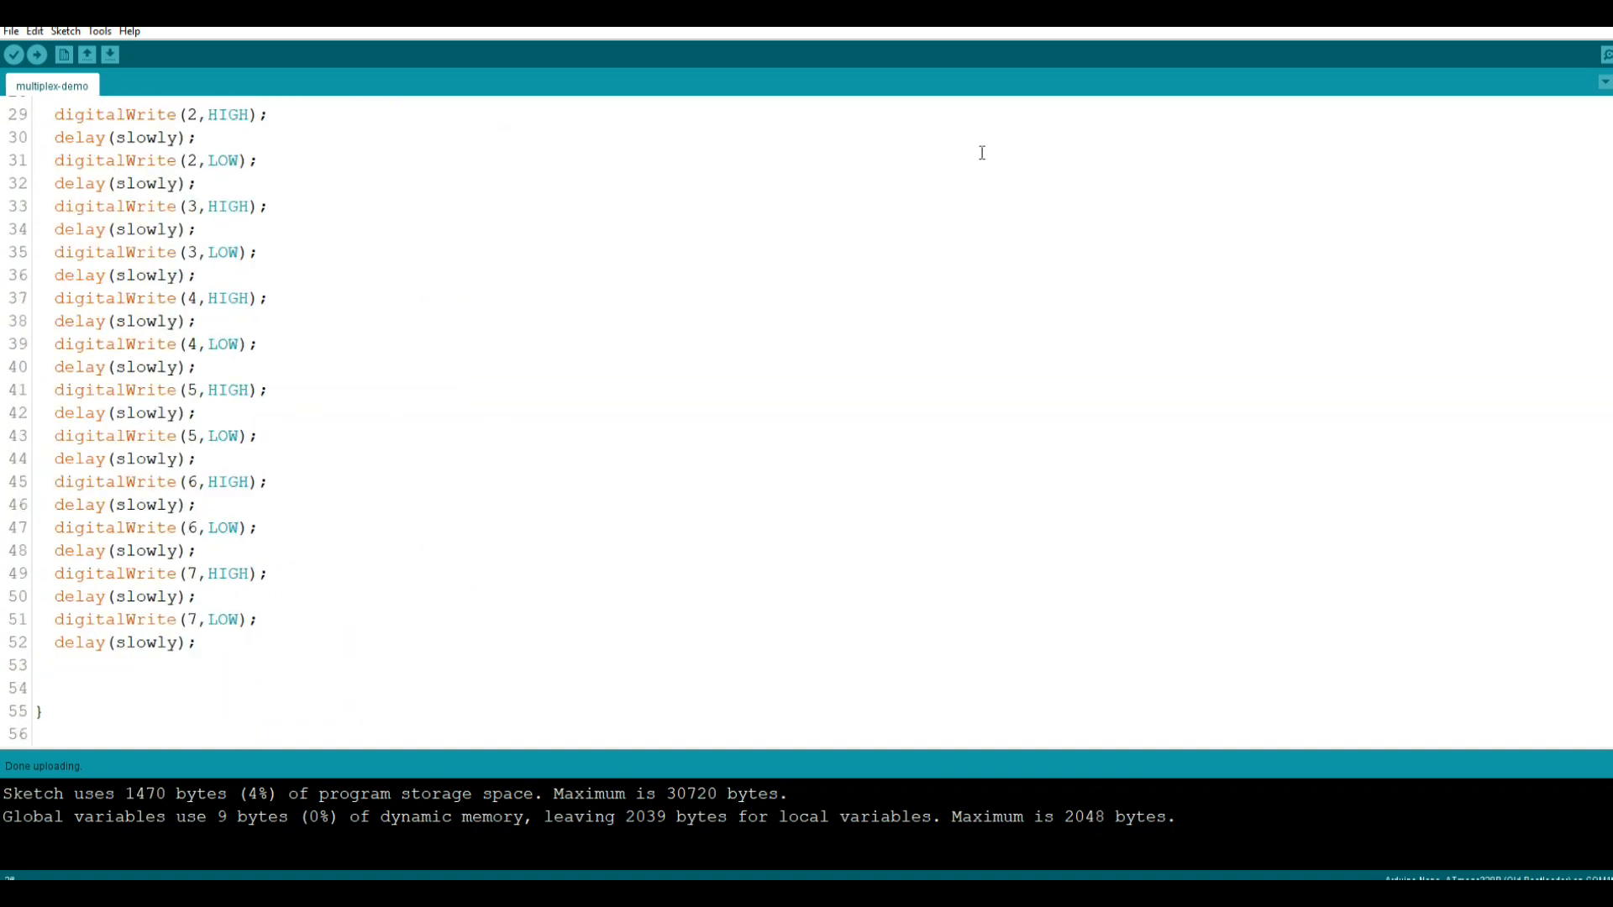